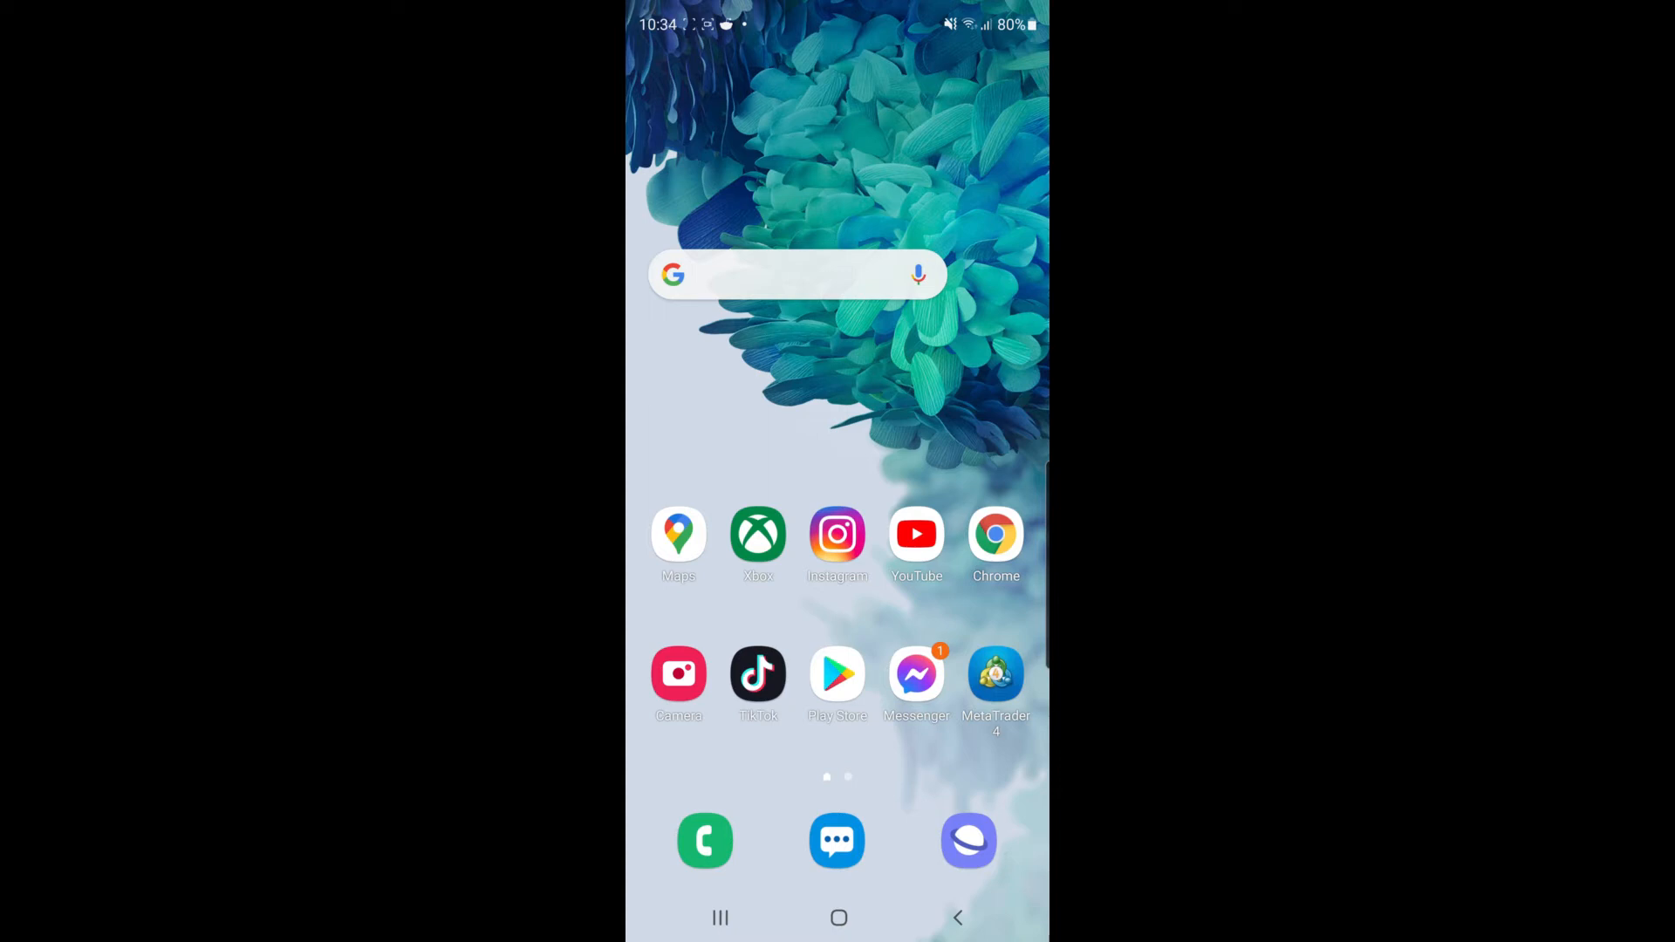
# - Launch Viber from the home screen so the chats list appears
pyautogui.click(969, 842)
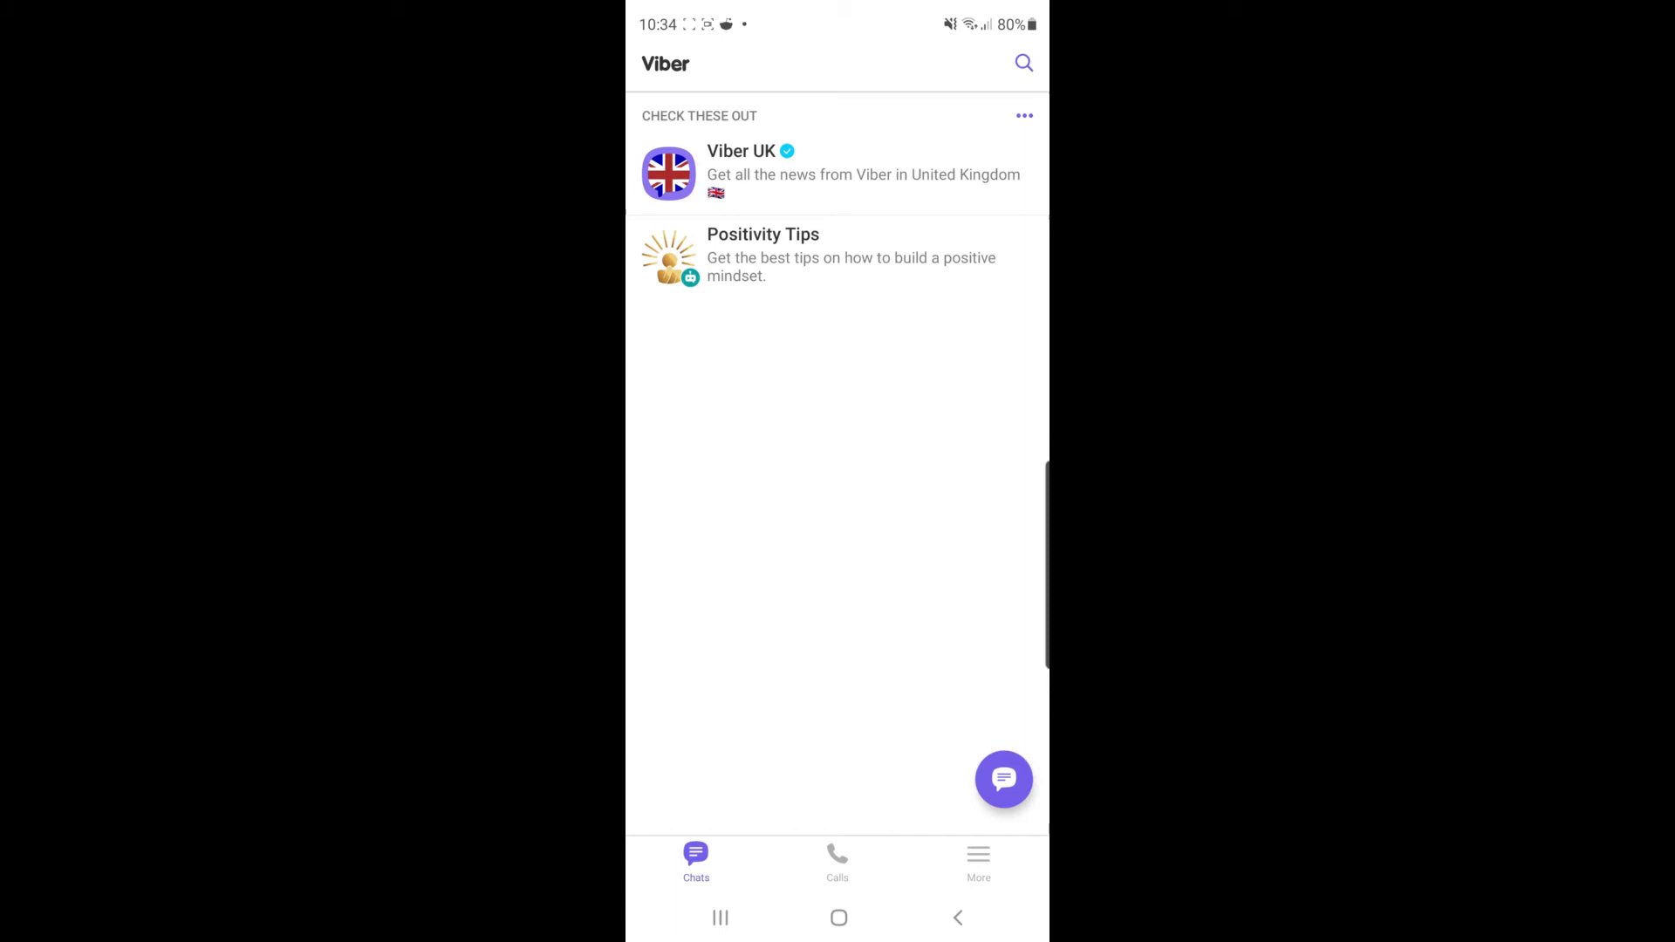
# - Go to Viber's Settings screen via the More page
pyautogui.click(978, 862)
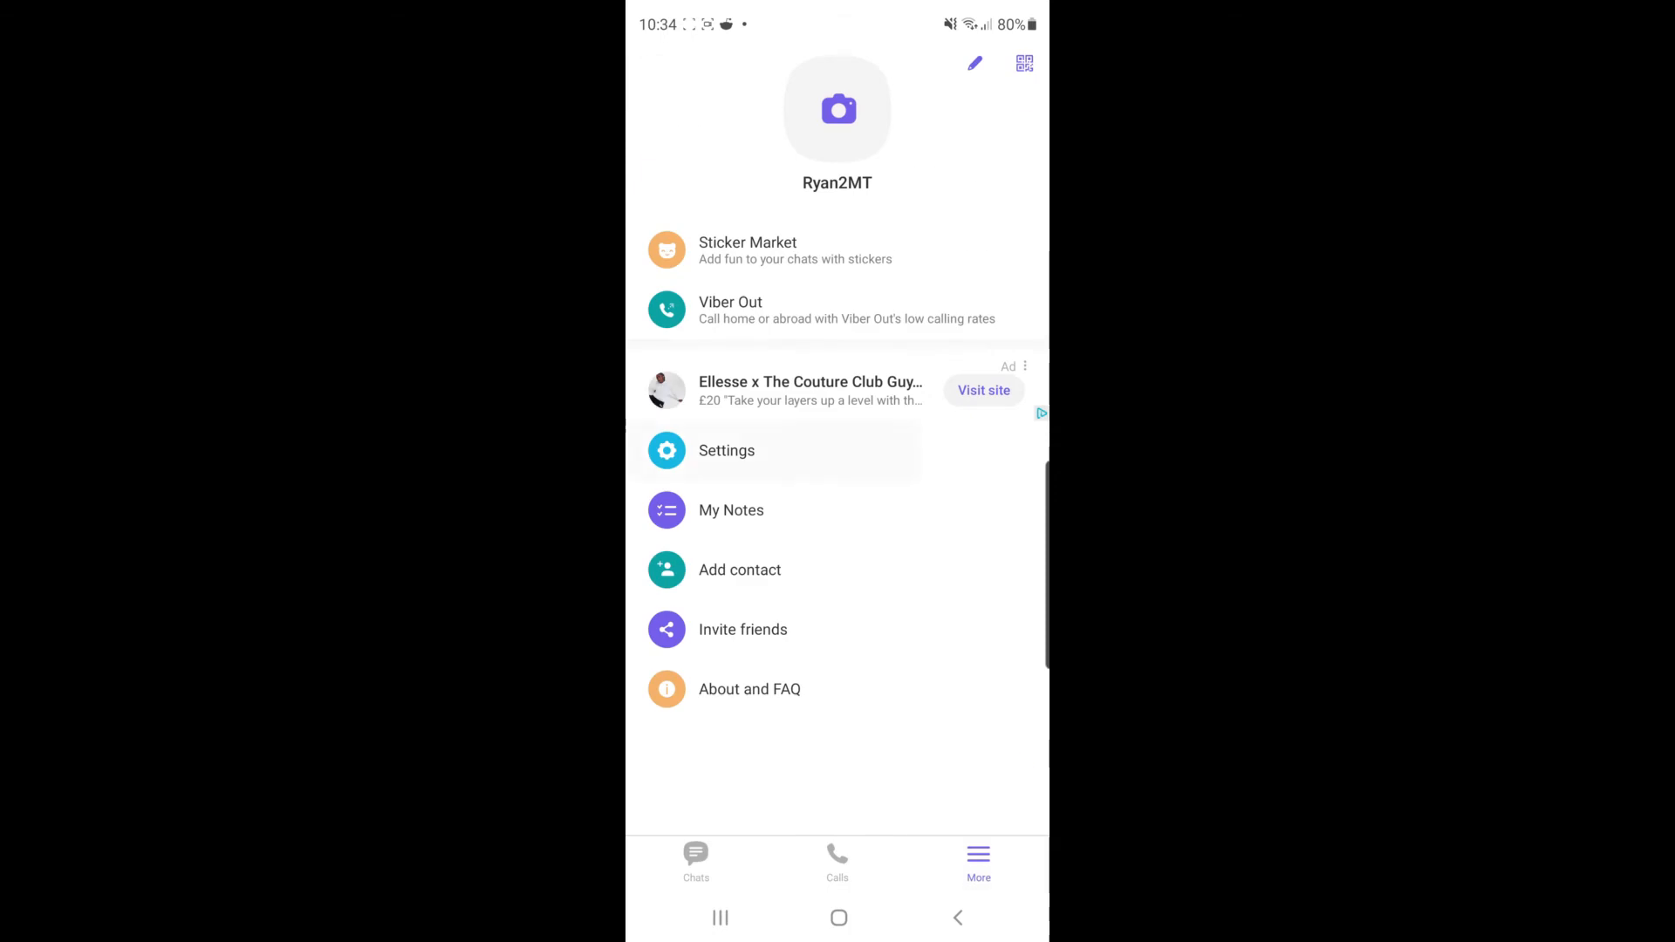
pyautogui.click(726, 450)
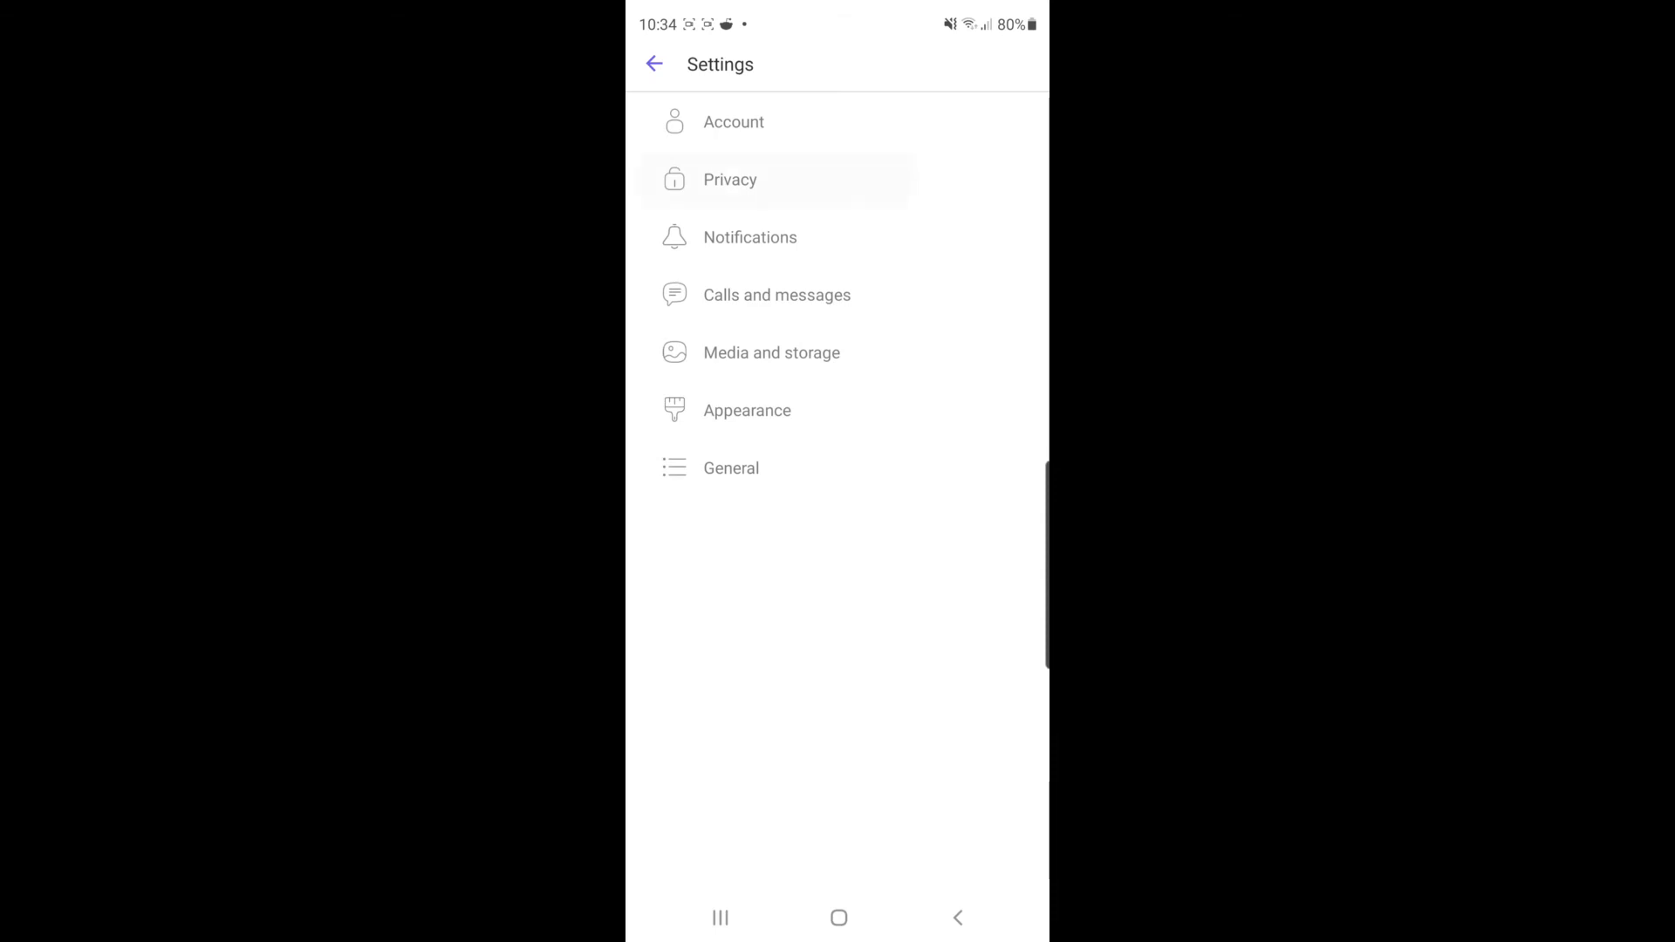
# - In Privacy, switch off Share 'online' status and reopen Privacy to confirm it stays off
pyautogui.click(729, 178)
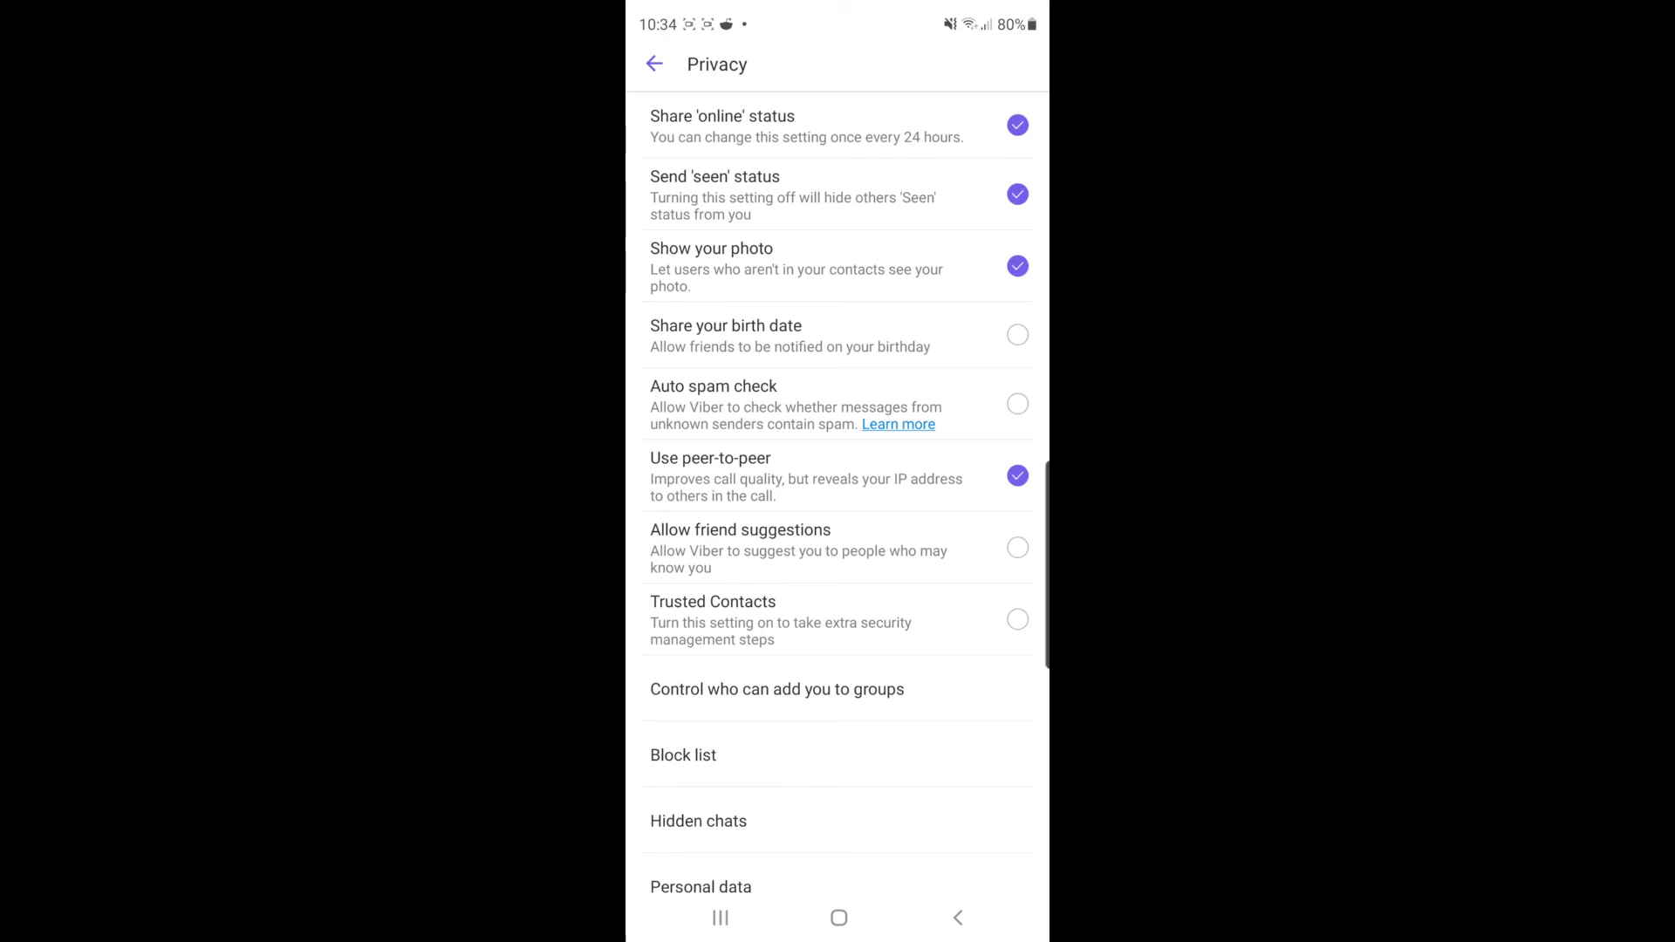
pyautogui.click(1015, 126)
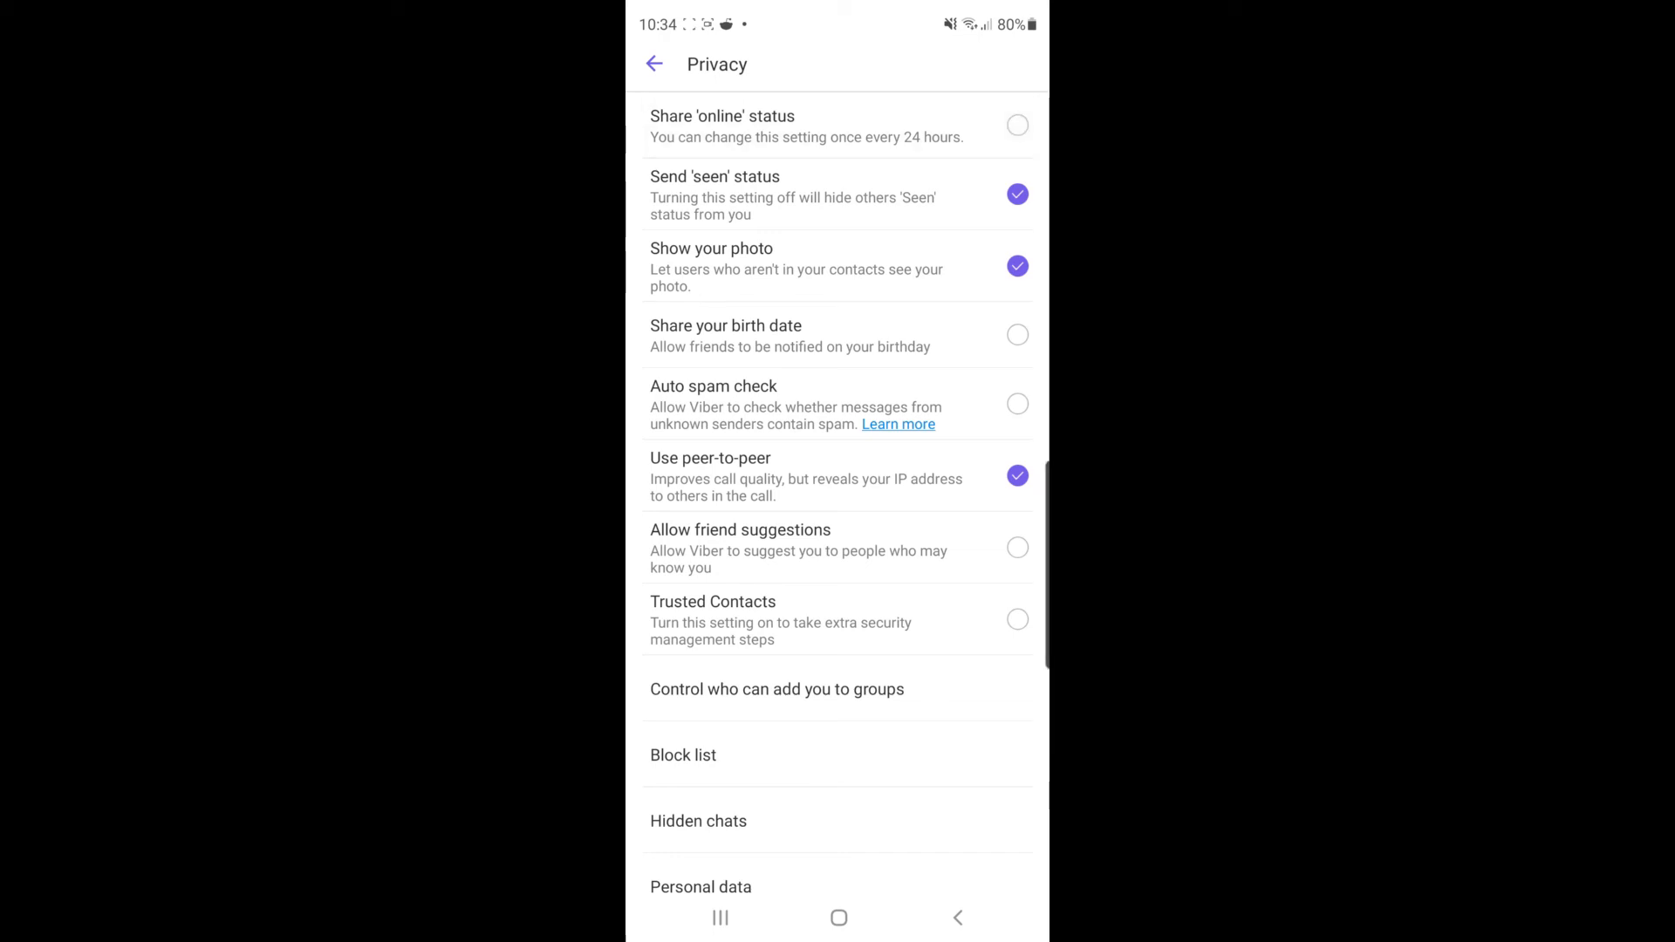
pyautogui.click(654, 65)
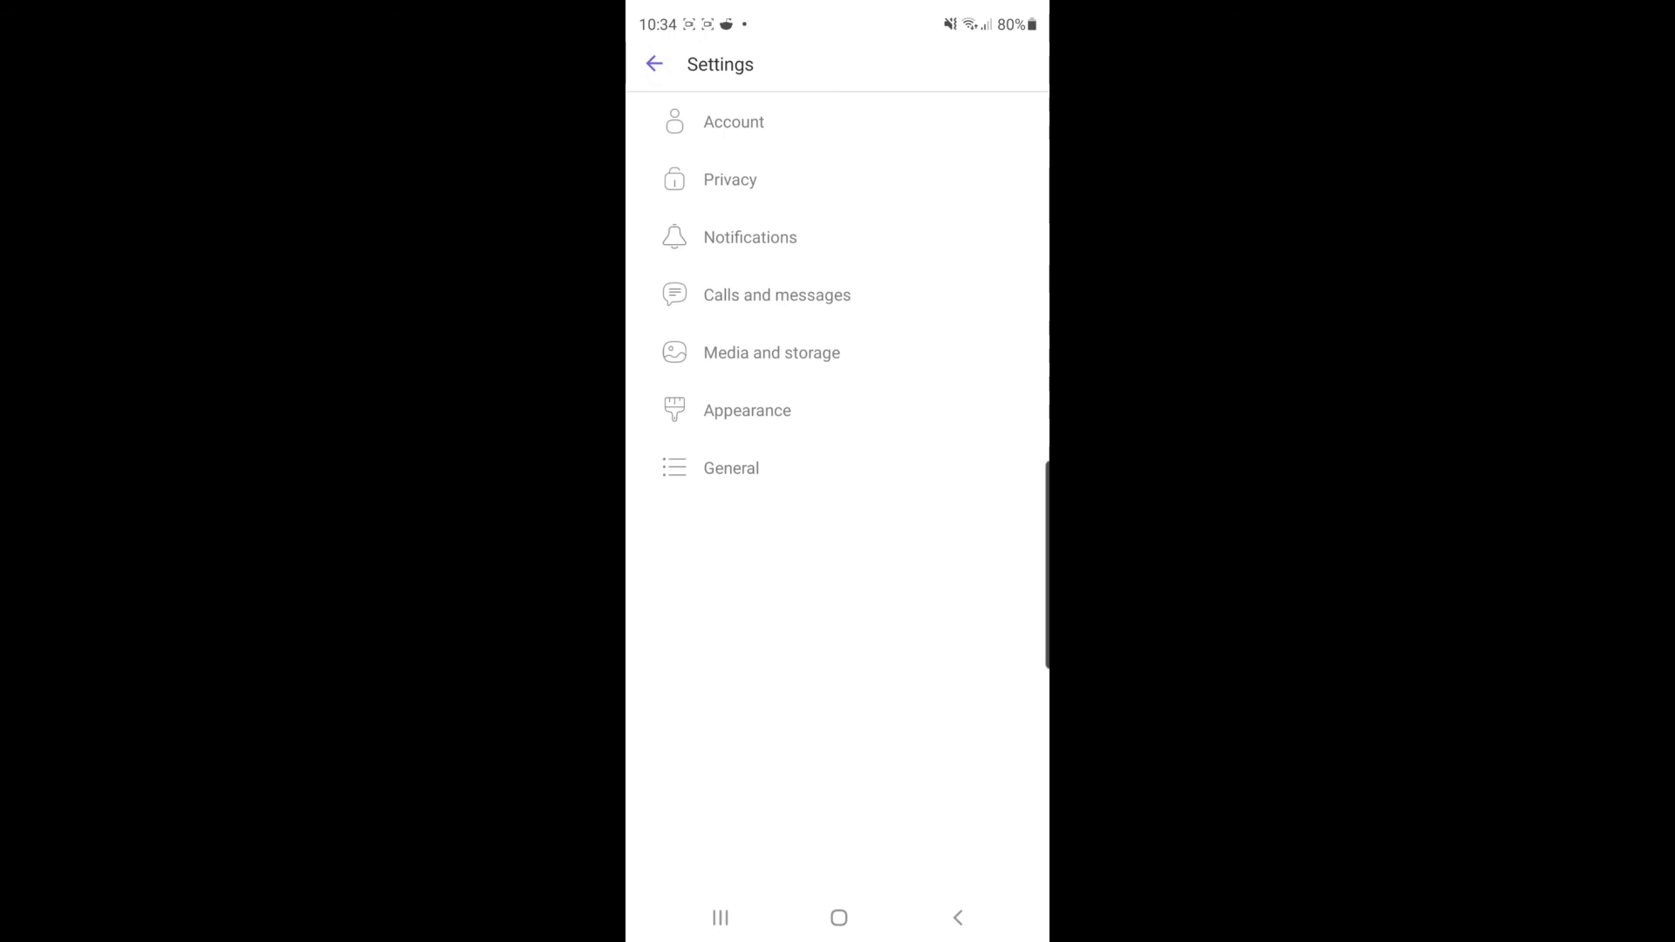
pyautogui.click(730, 178)
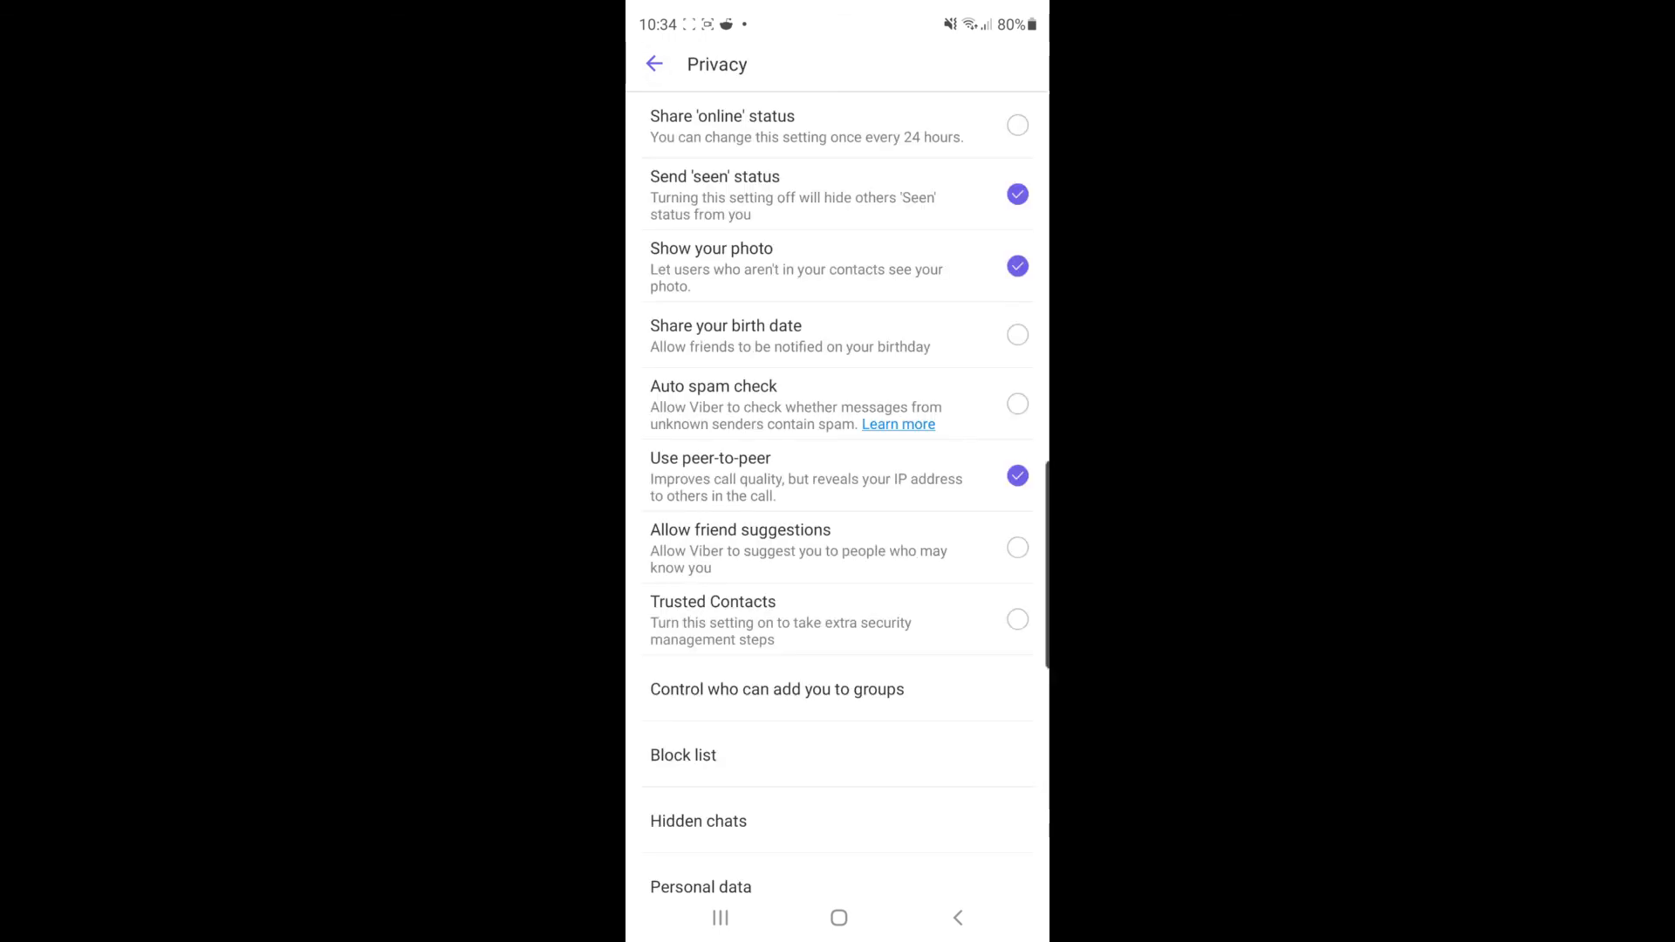